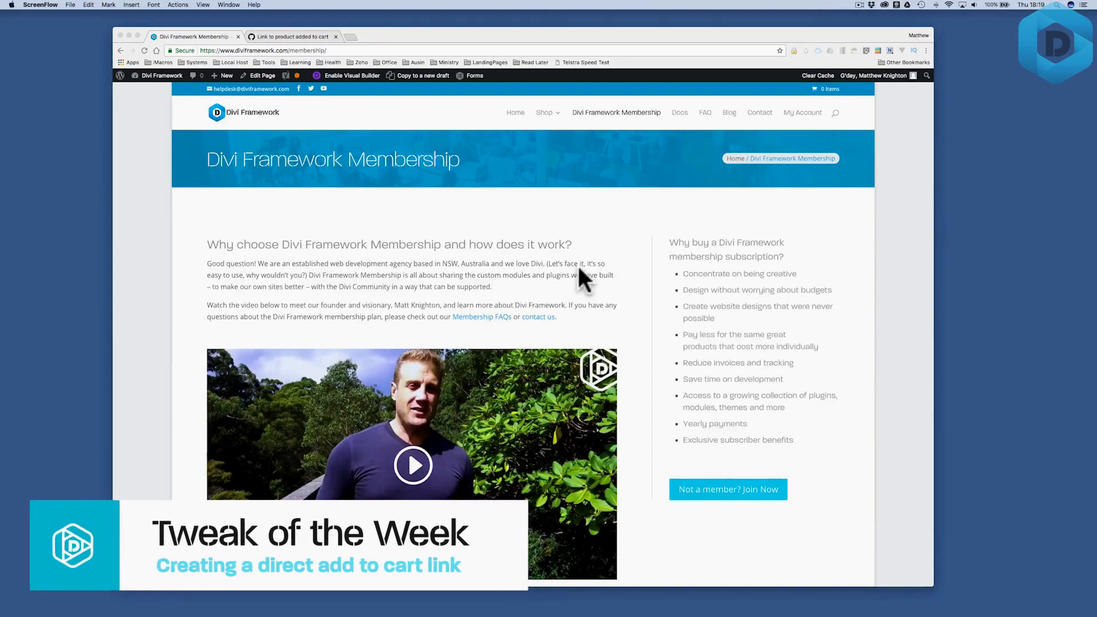
pyautogui.moveTo(430, 234)
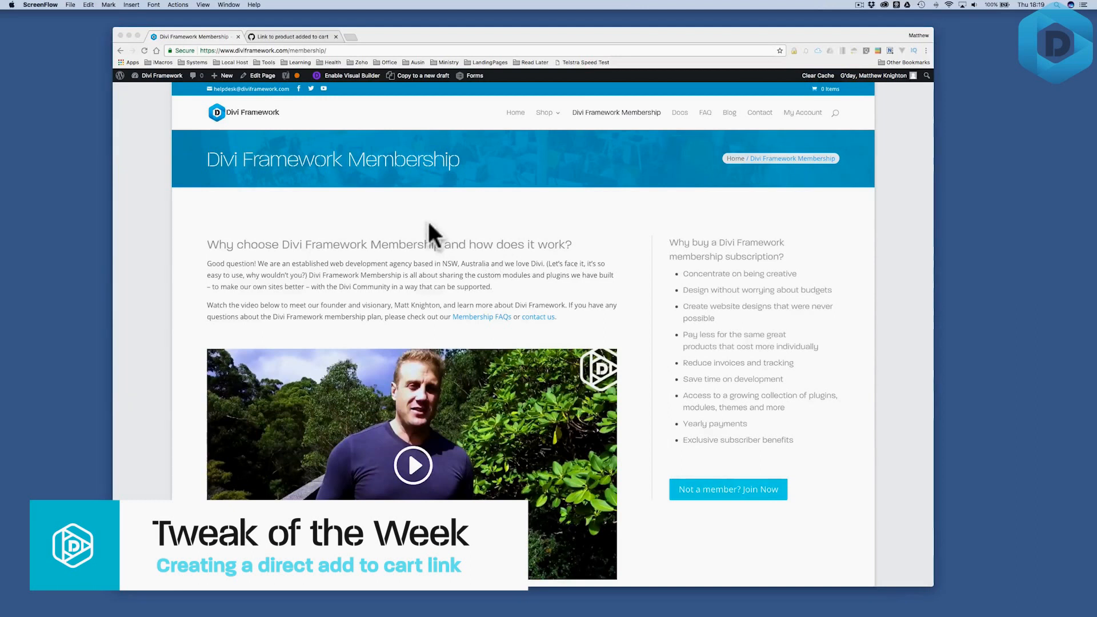
# Follow Join Now and add the Unlimited Membership Plan to the cart.
pyautogui.scroll(-3)
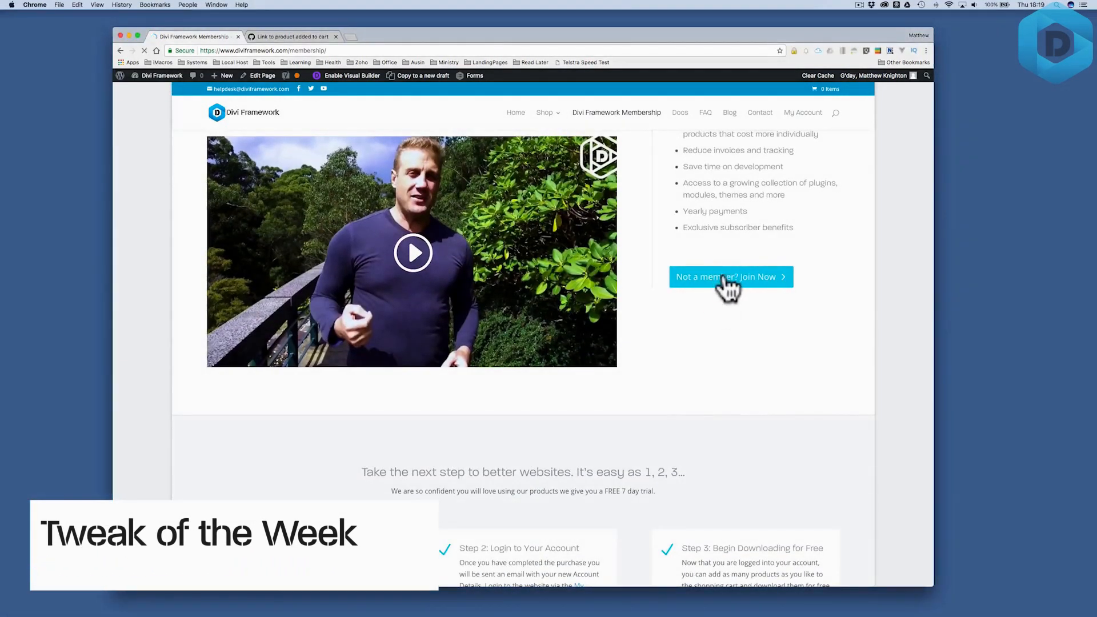
pyautogui.click(725, 276)
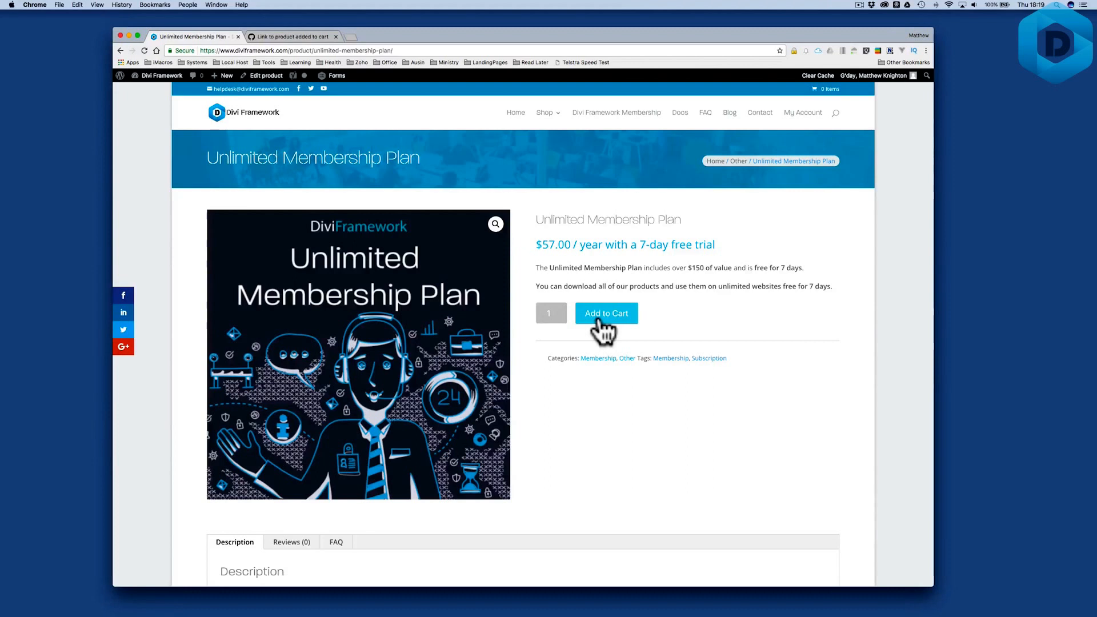
pyautogui.click(606, 312)
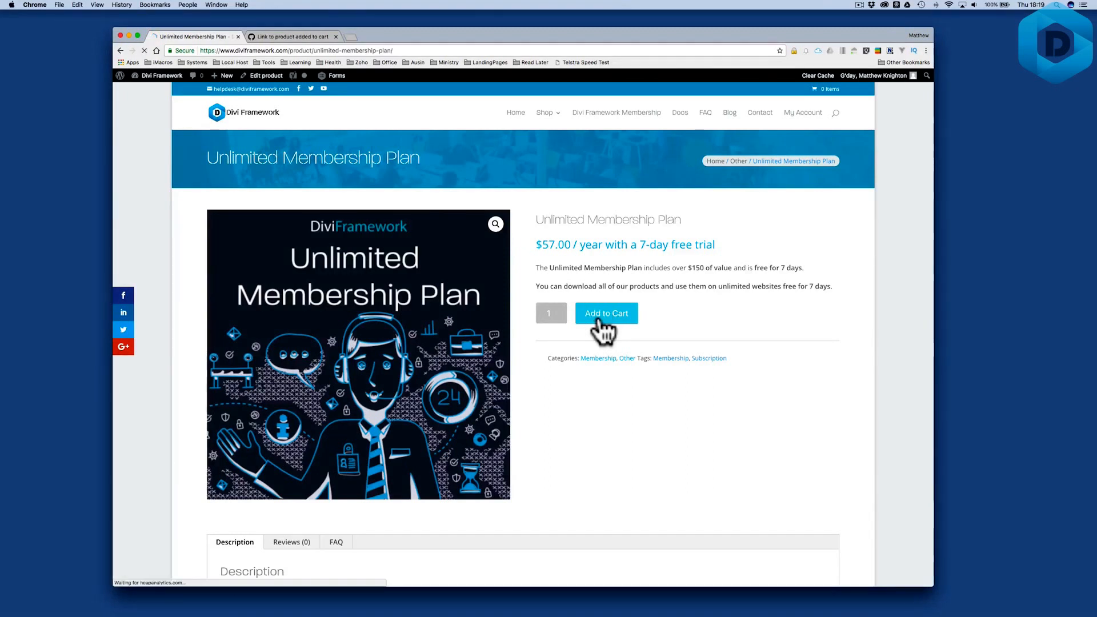
pyautogui.click(606, 313)
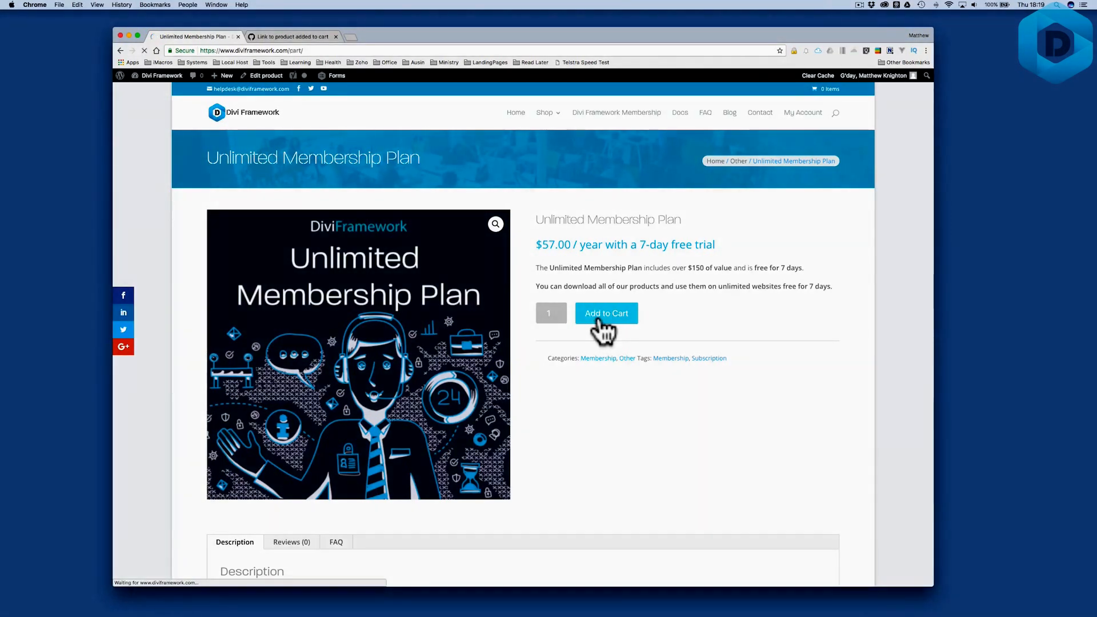
pyautogui.click(605, 312)
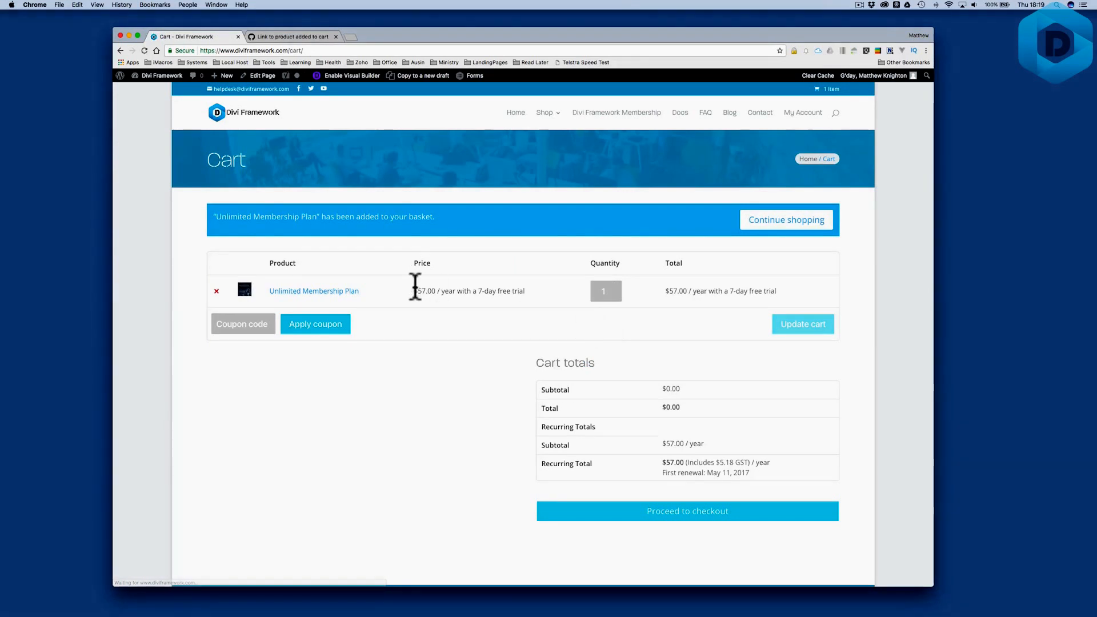
# Remove the plan from the cart and go back to the Divi Framework Membership page.
pyautogui.click(216, 291)
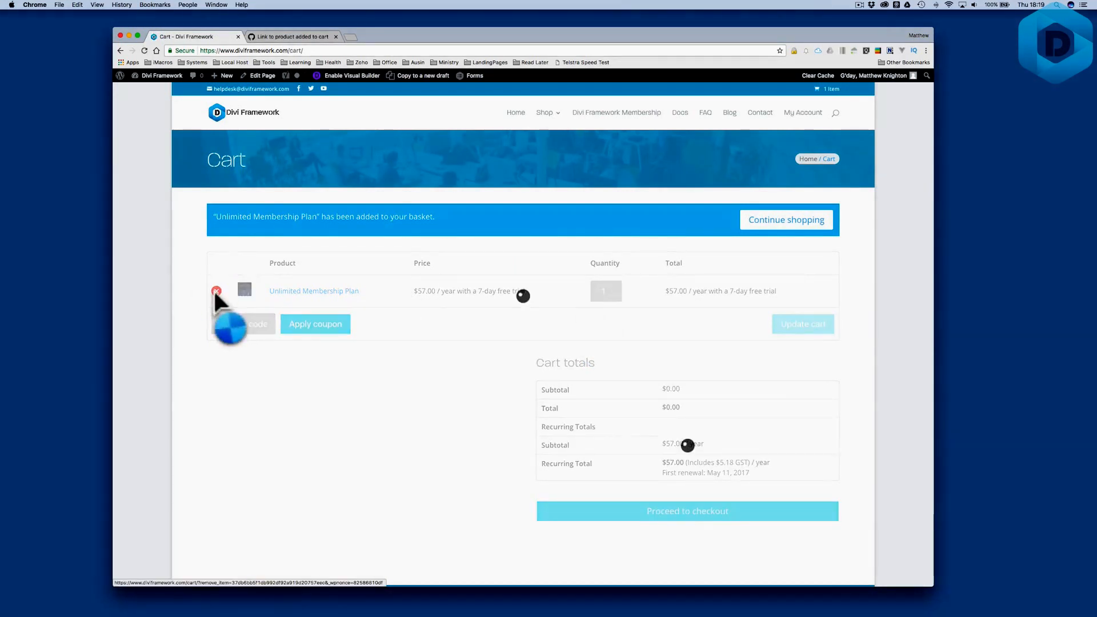
pyautogui.click(216, 290)
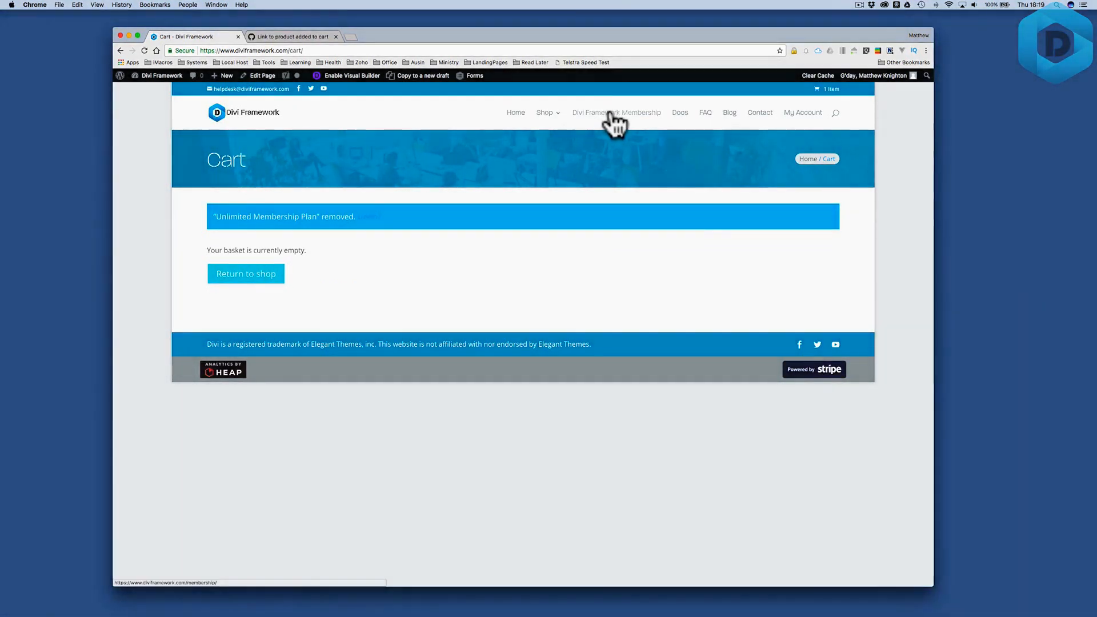
pyautogui.click(615, 113)
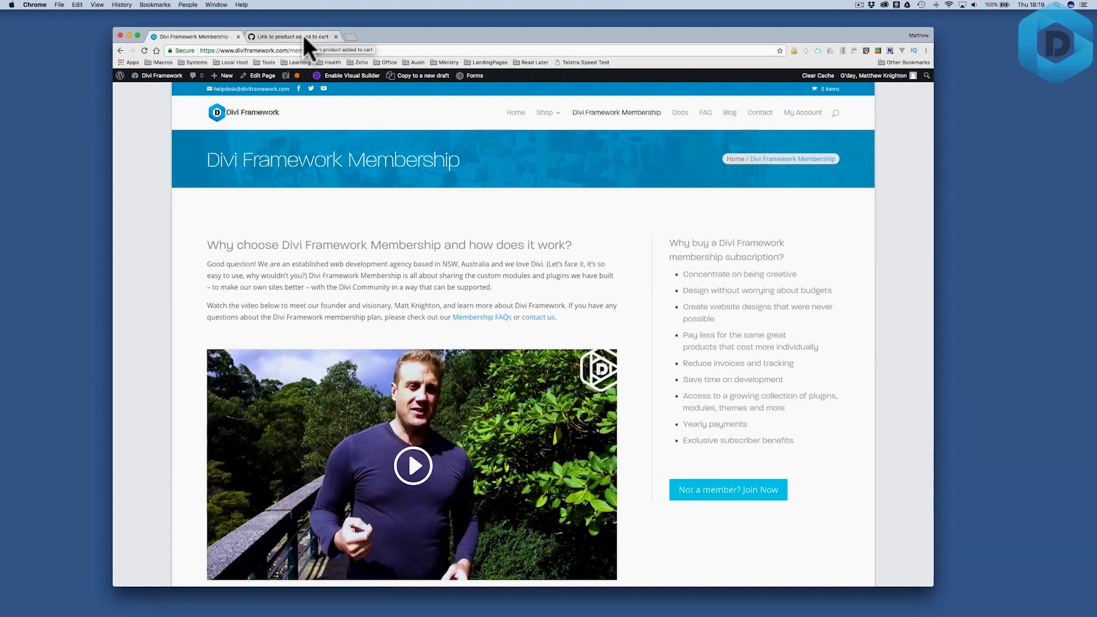
pyautogui.click(290, 37)
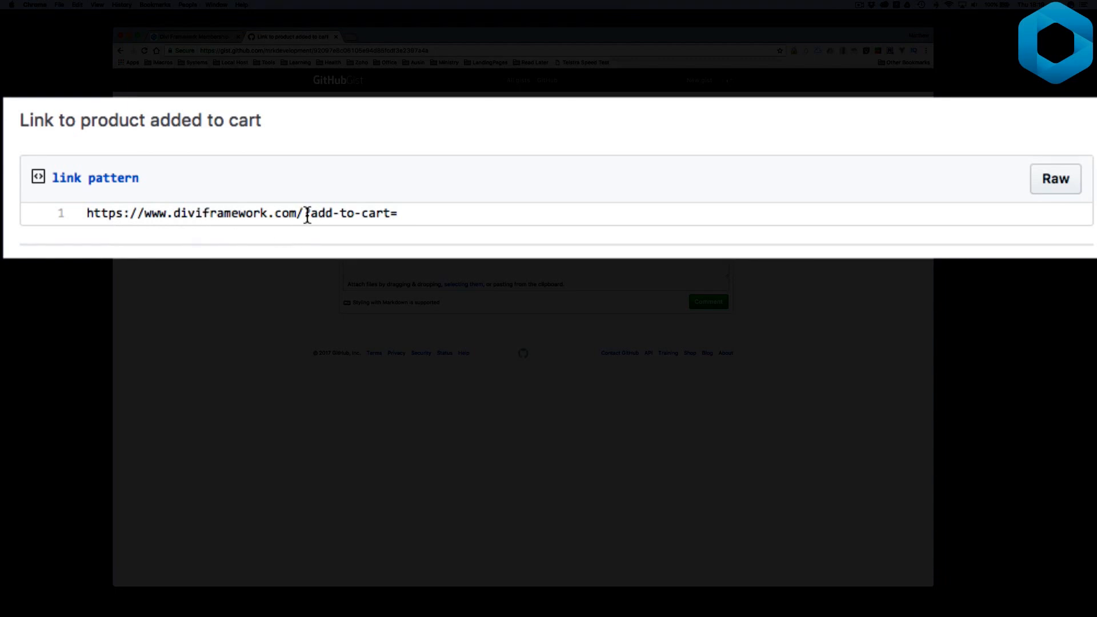
pyautogui.write('?')
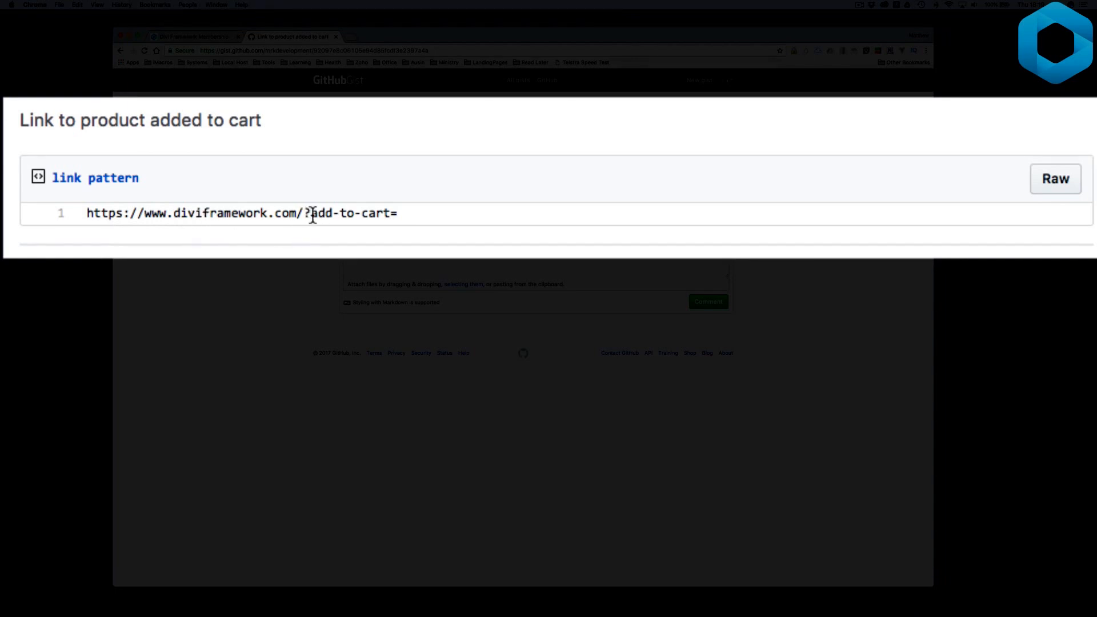
pyautogui.moveTo(398, 219)
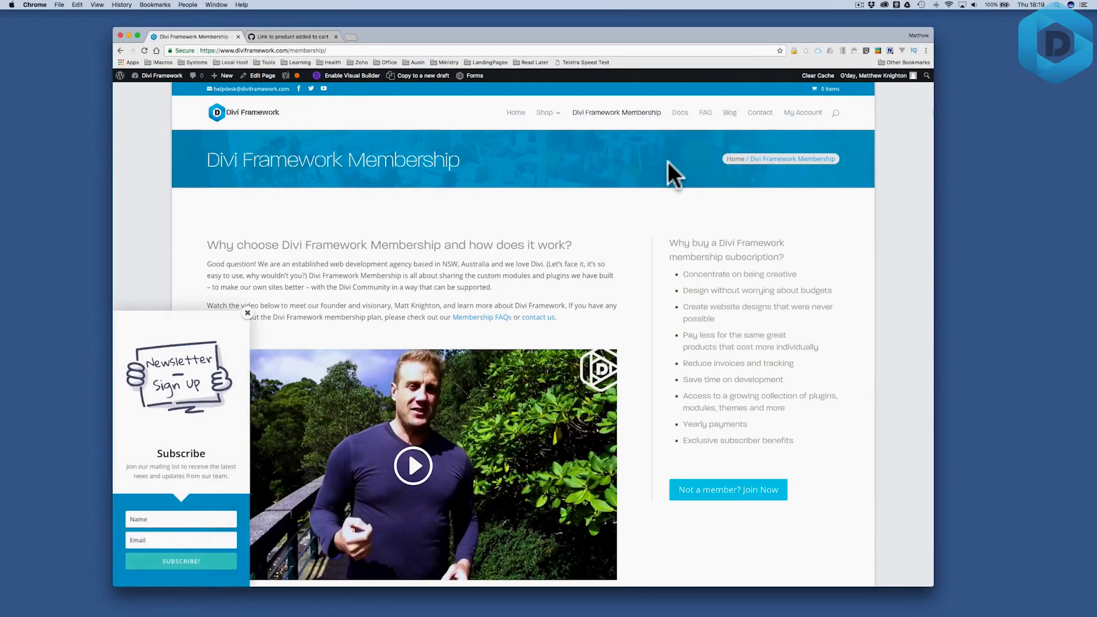
# Dismiss the newsletter popup and open the Join Now plan page in a new tab.
pyautogui.click(247, 312)
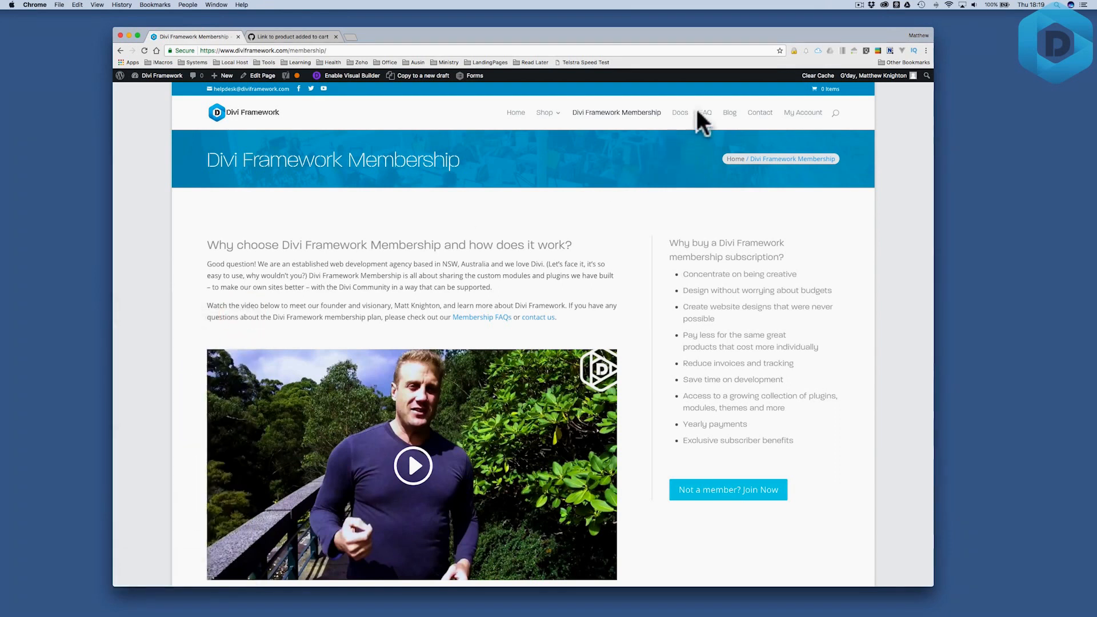
pyautogui.rightClick(727, 489)
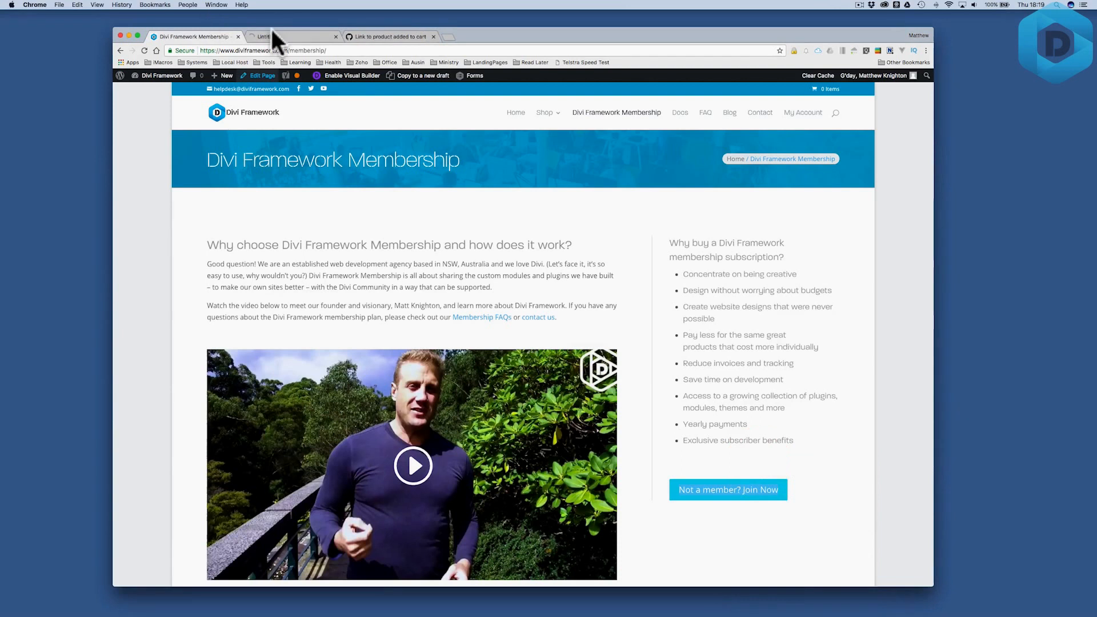
pyautogui.click(290, 37)
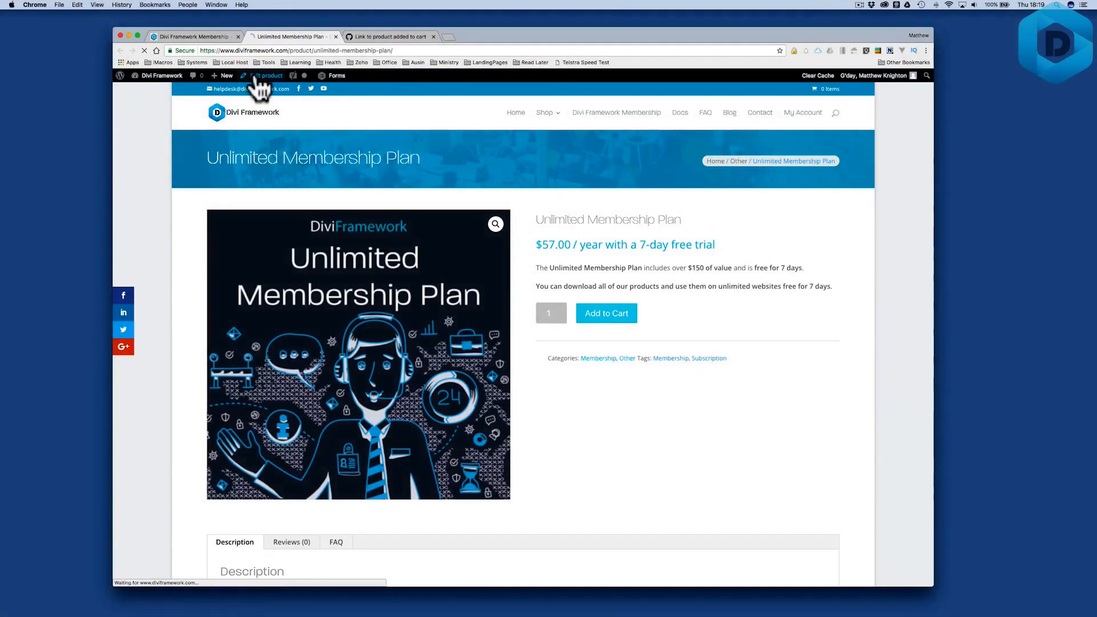
# Go from the plan's product editor to the Products list and select its ID 3898.
pyautogui.click(268, 76)
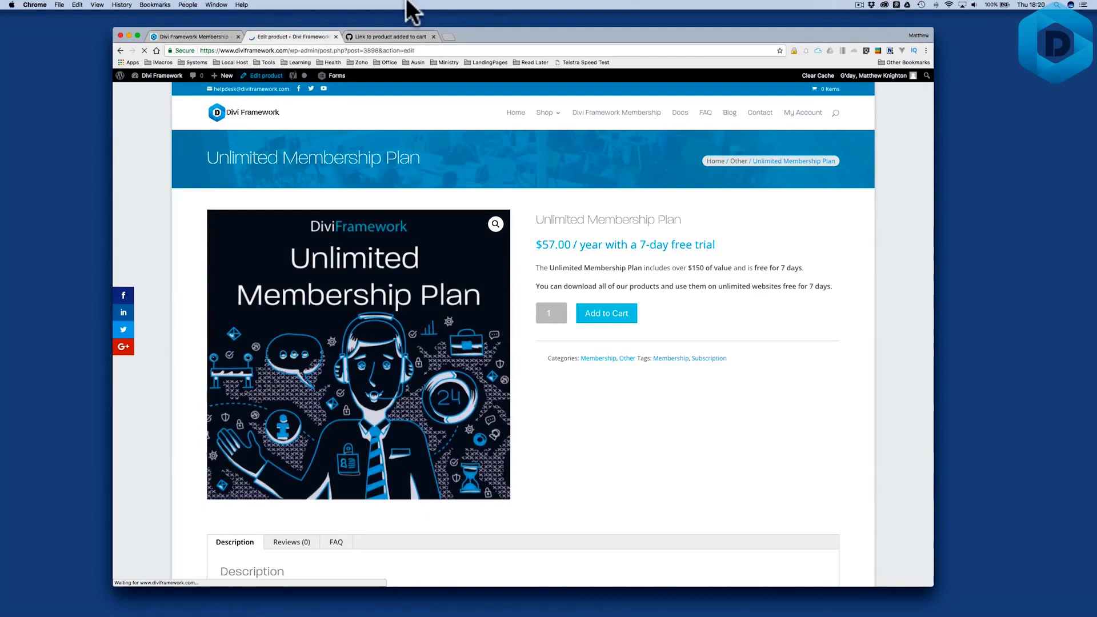
pyautogui.click(287, 37)
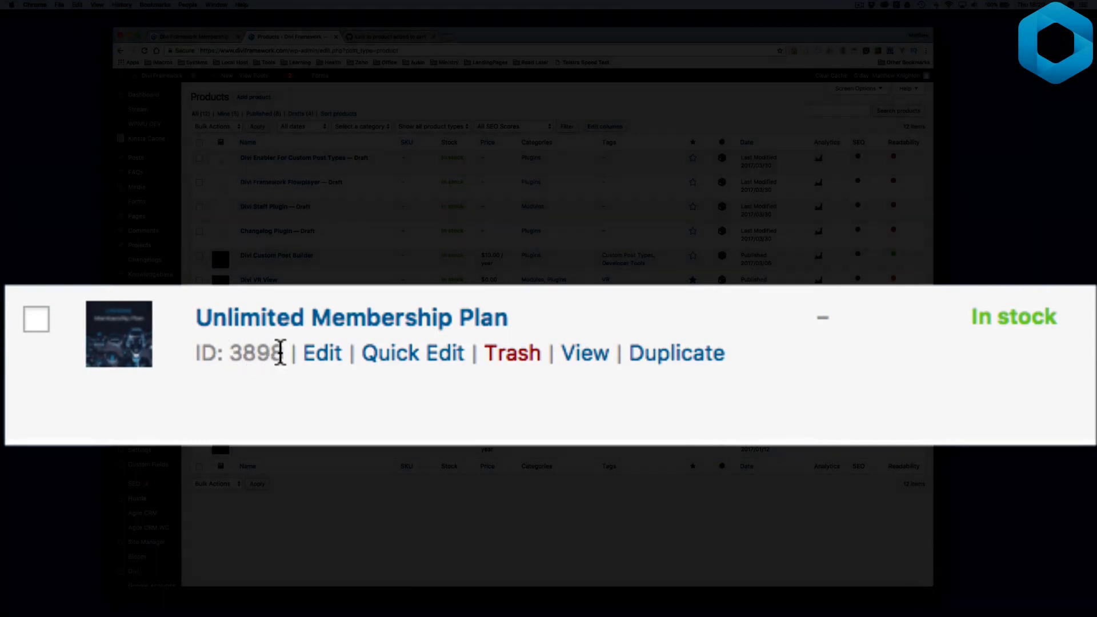
pyautogui.doubleClick(254, 352)
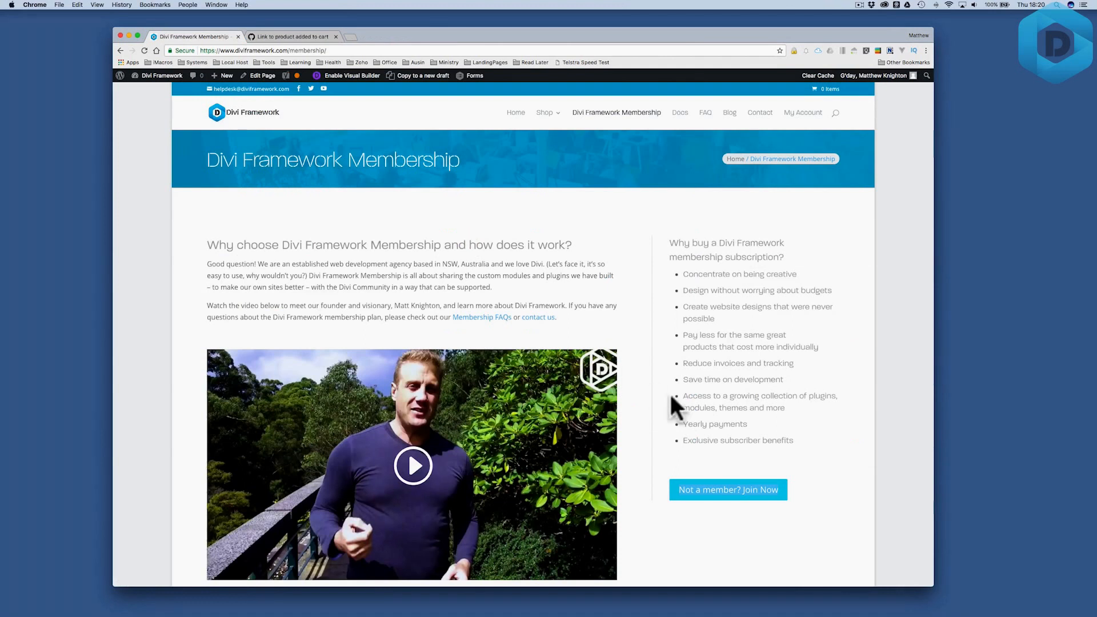
pyautogui.moveTo(238, 53)
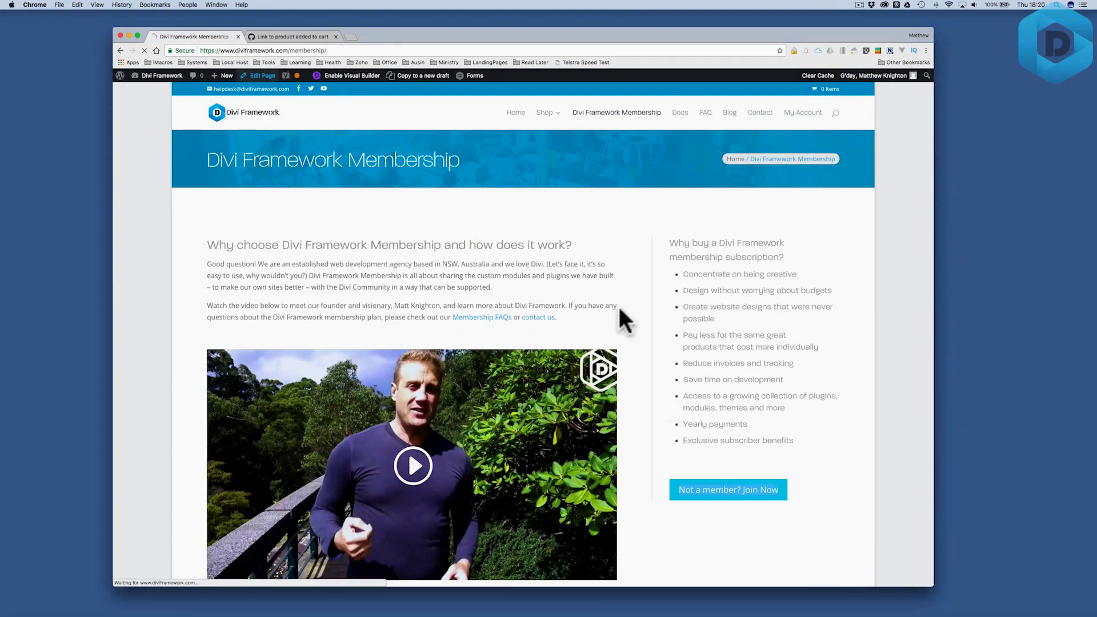
# Open the Divi Framework Membership page in the editor via Edit Page.
pyautogui.click(262, 76)
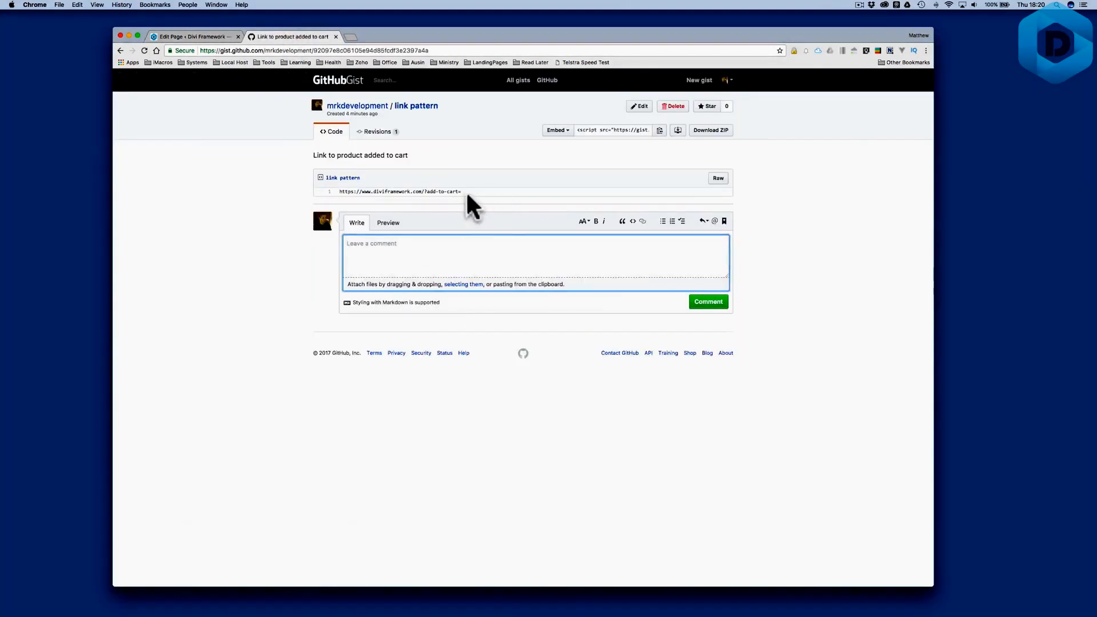
pyautogui.doubleClick(399, 191)
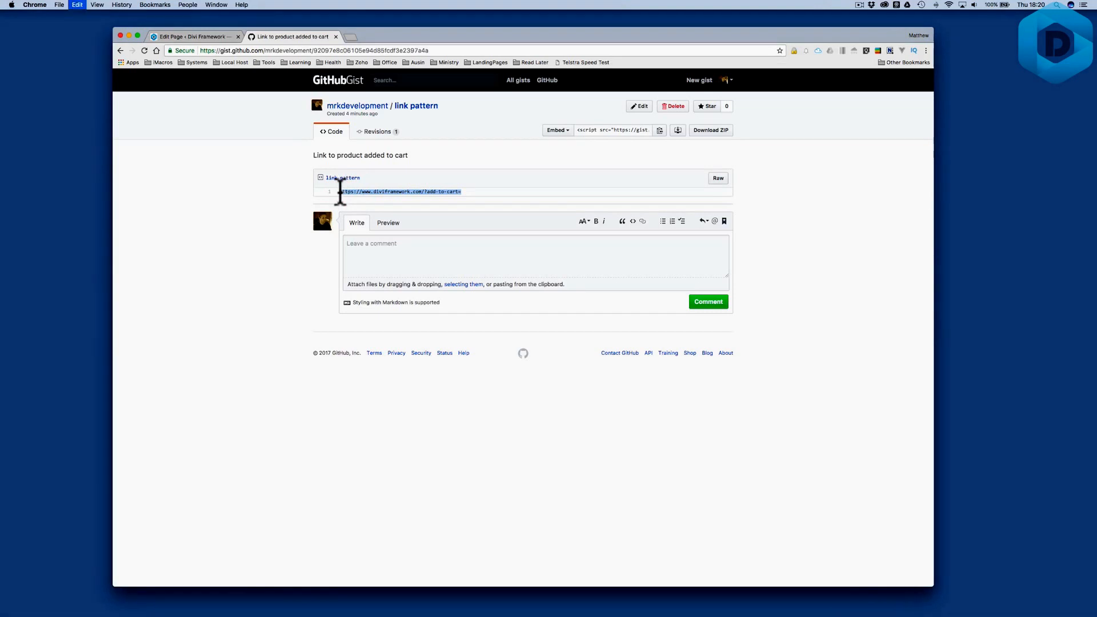
pyautogui.click(192, 37)
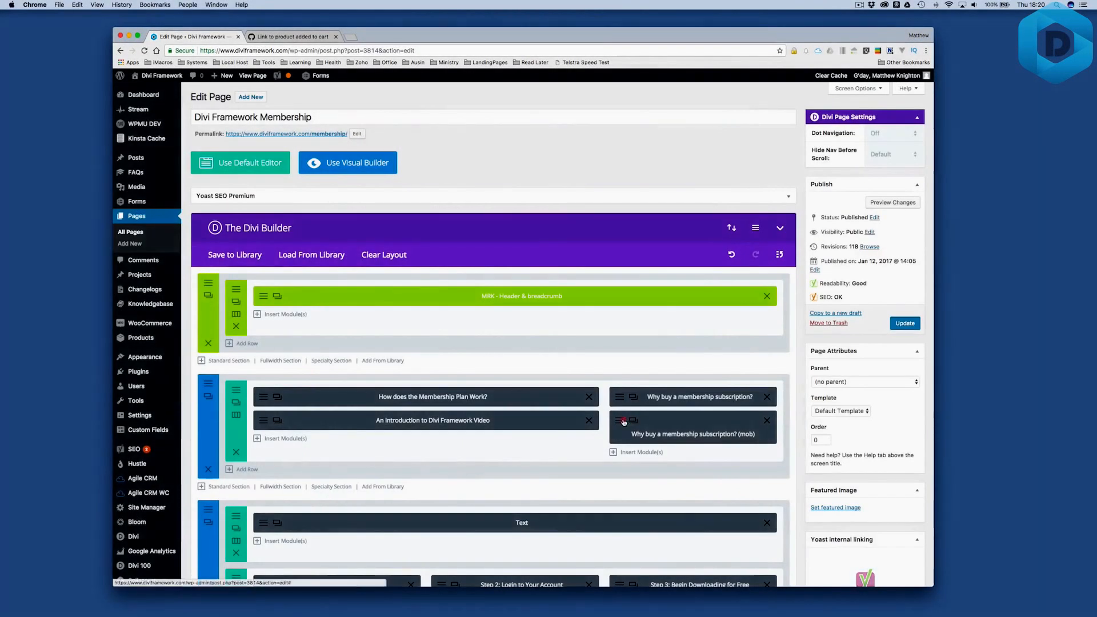
pyautogui.click(622, 420)
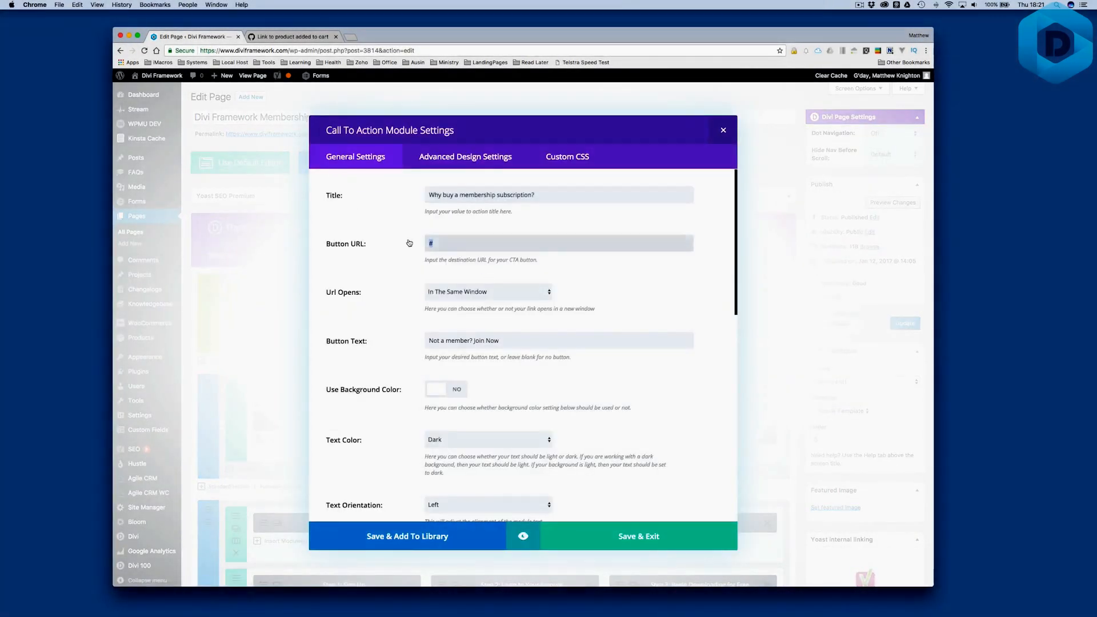
pyautogui.write('https://www.diviframework.com/?add-to-cart=3898')
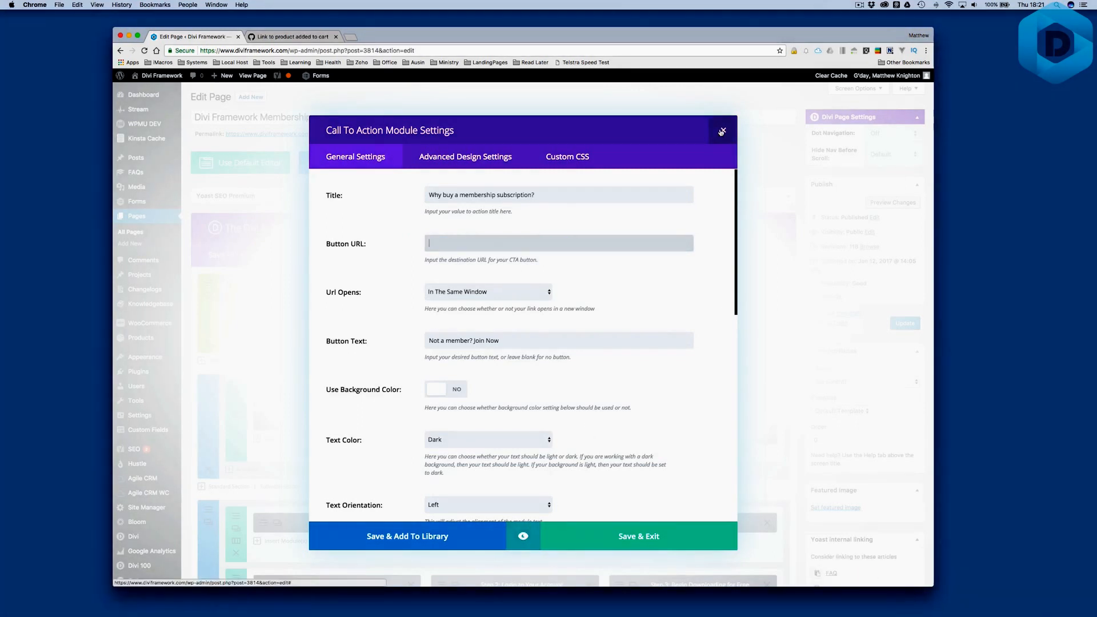
pyautogui.click(721, 132)
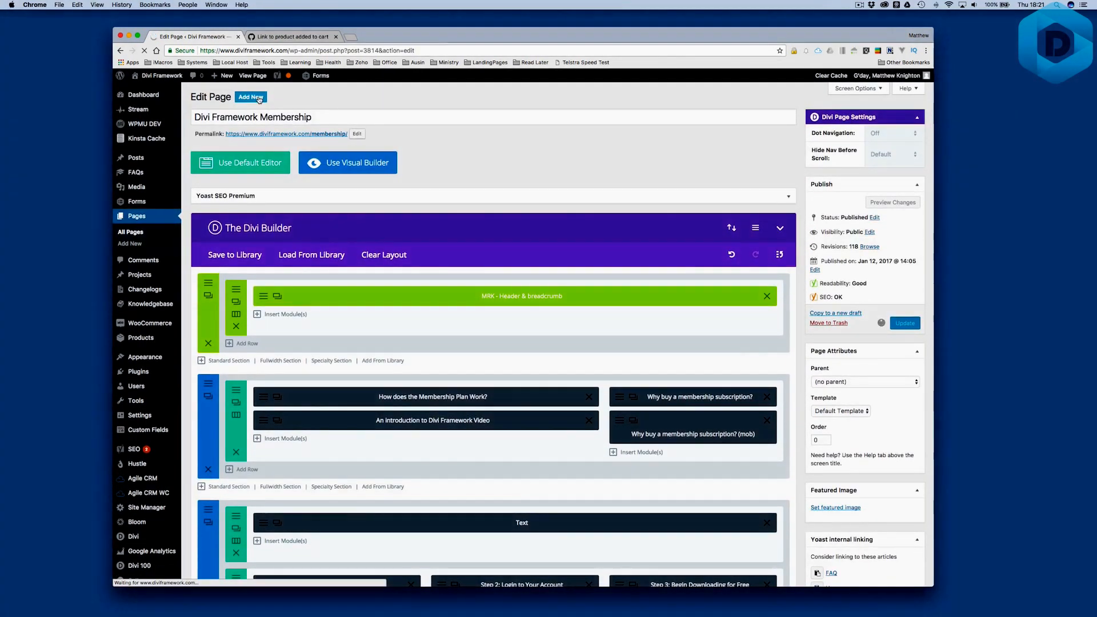
pyautogui.click(904, 323)
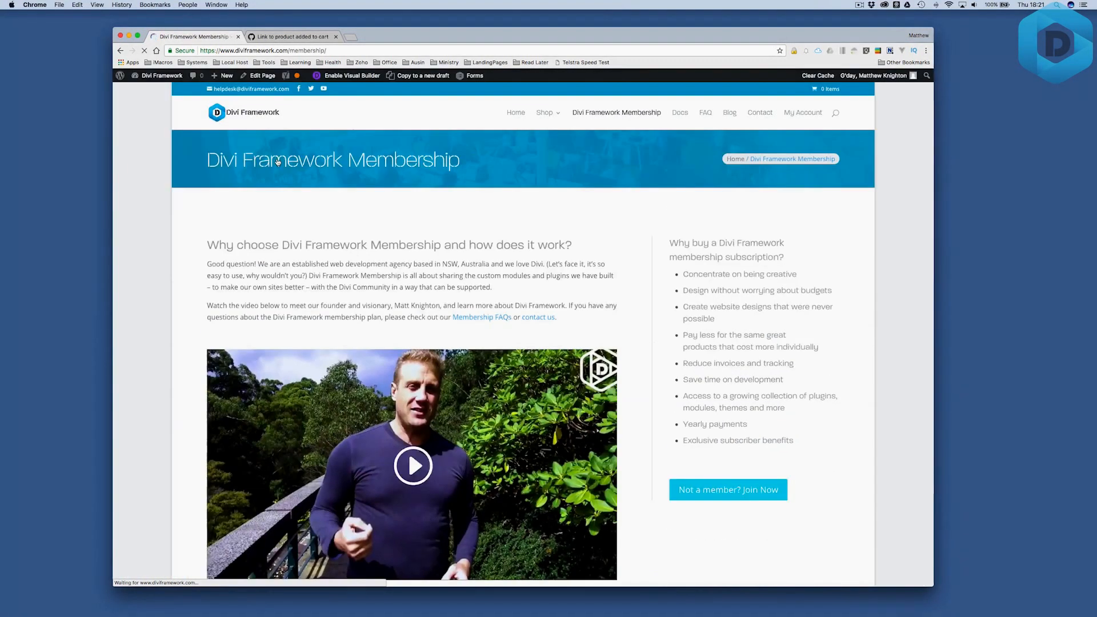
# Click 'Not a member? Join Now' to land on the cart with the Unlimited Membership Plan.
pyautogui.click(727, 489)
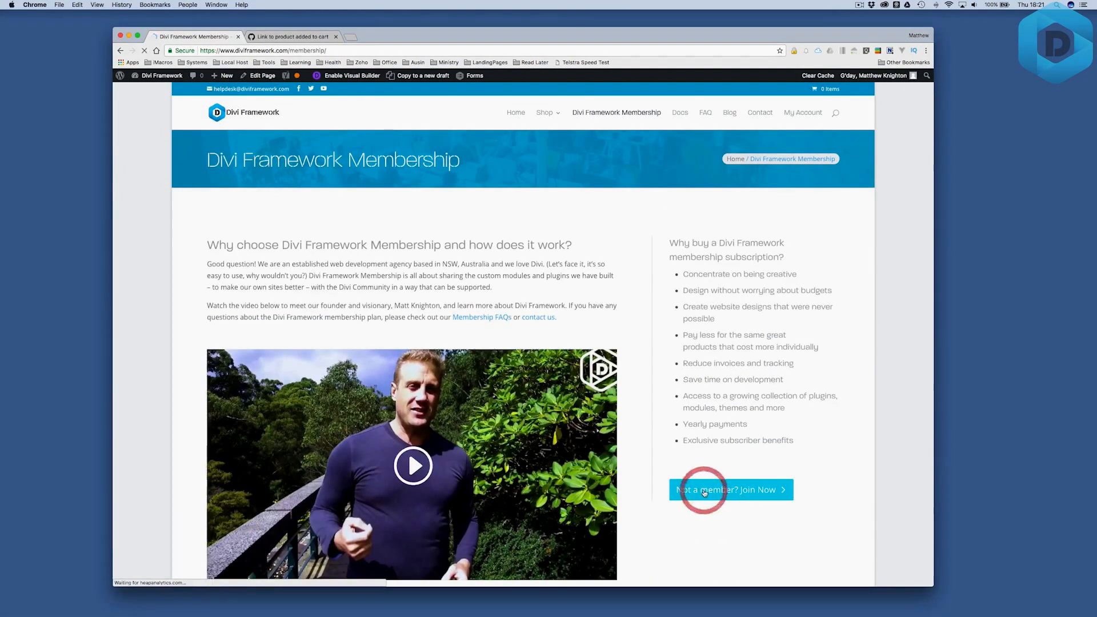
pyautogui.click(729, 490)
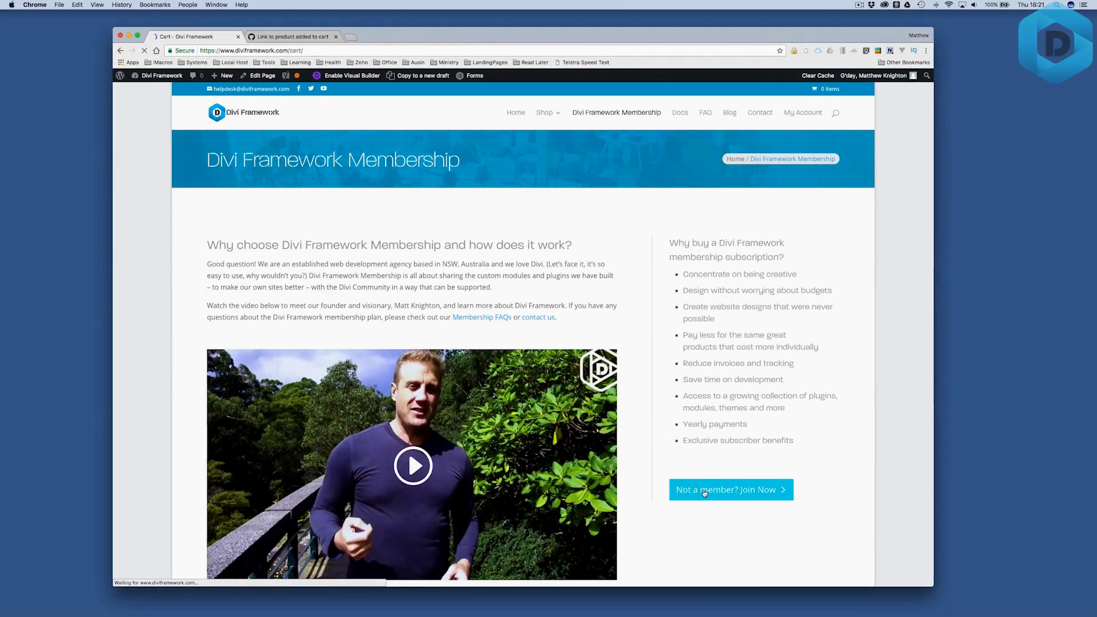
pyautogui.click(730, 489)
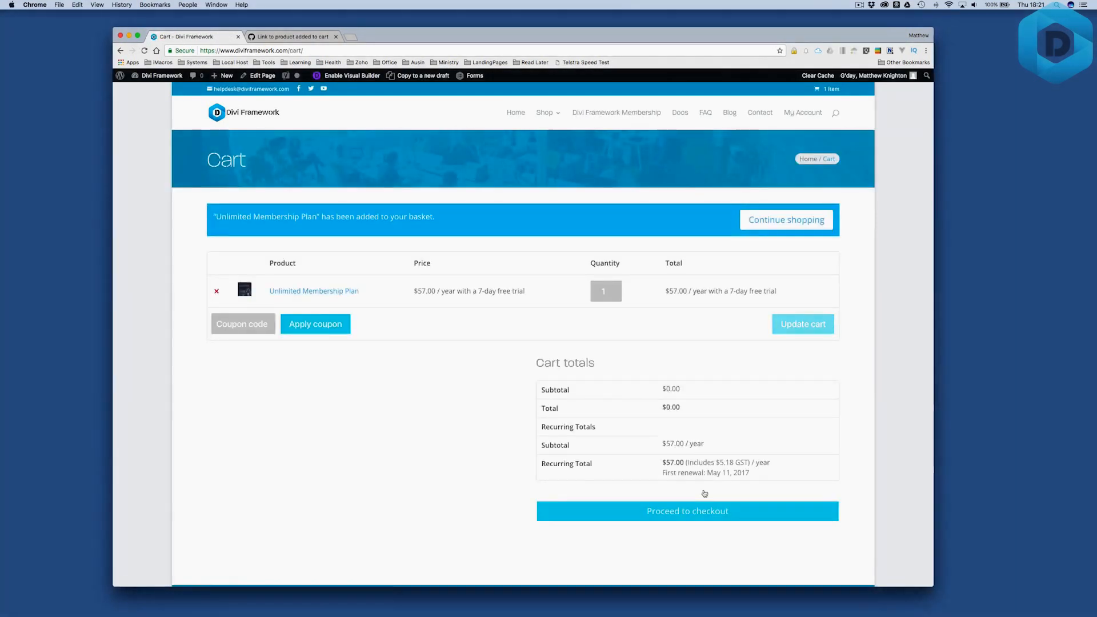